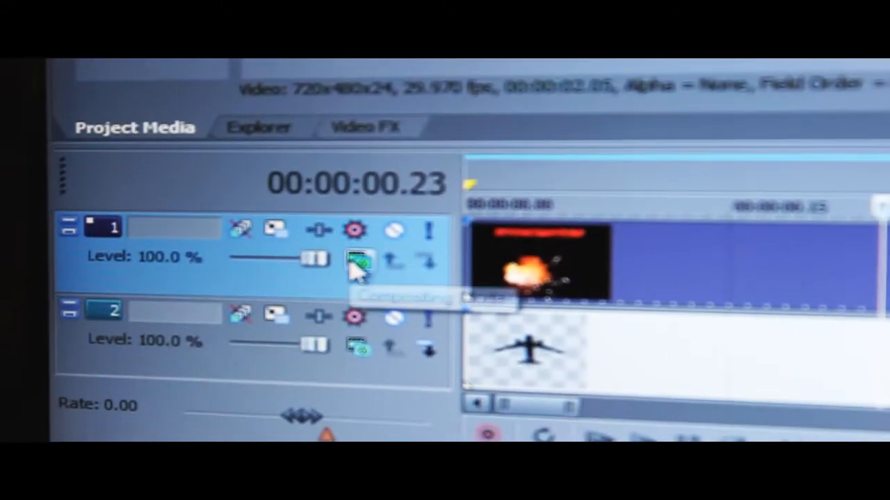
{"action": "left_click", "coordinate": [357, 258]}
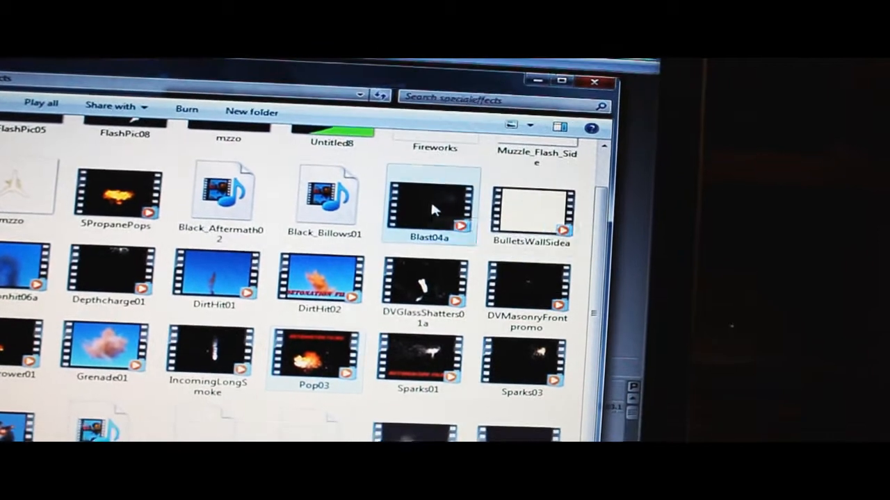
{"action": "scroll", "scroll_direction": "down", "scroll_amount": 3}
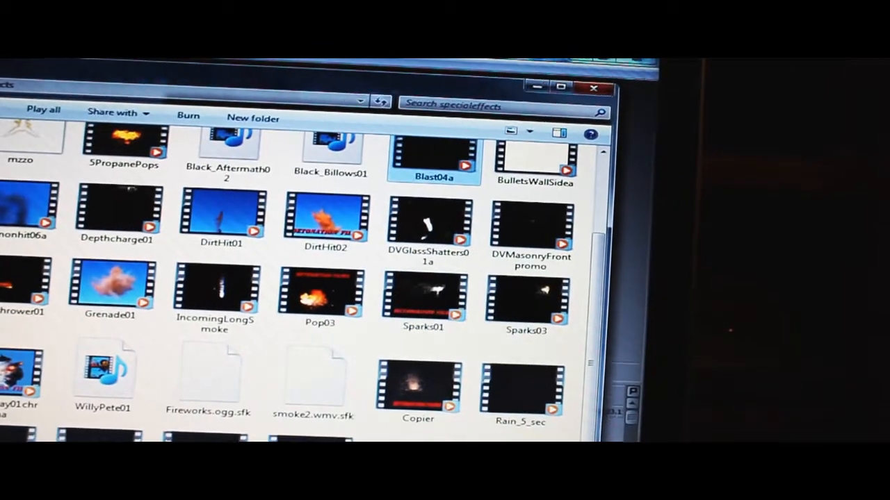